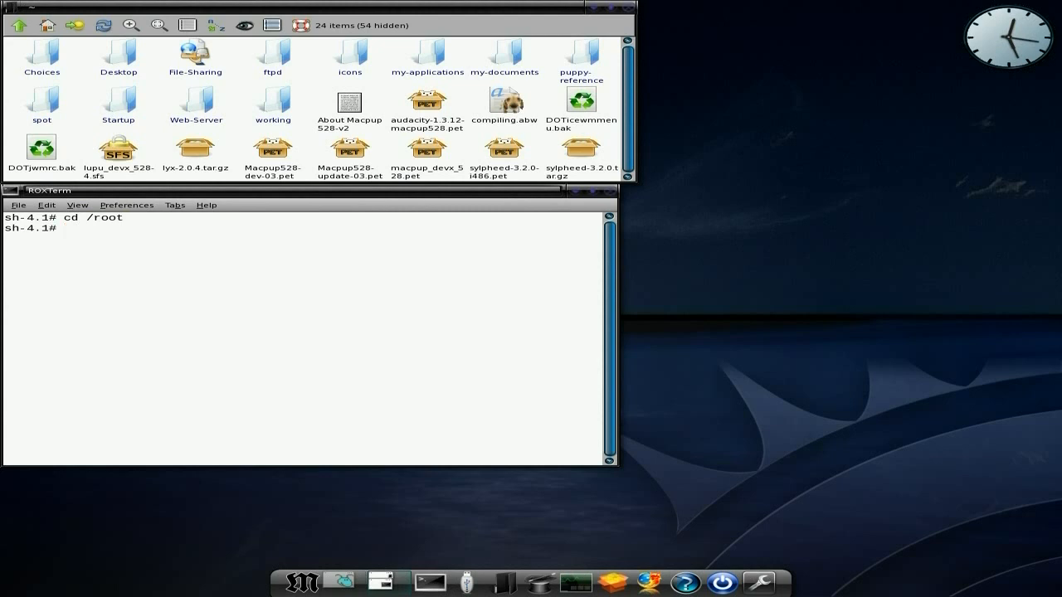
text(tar)
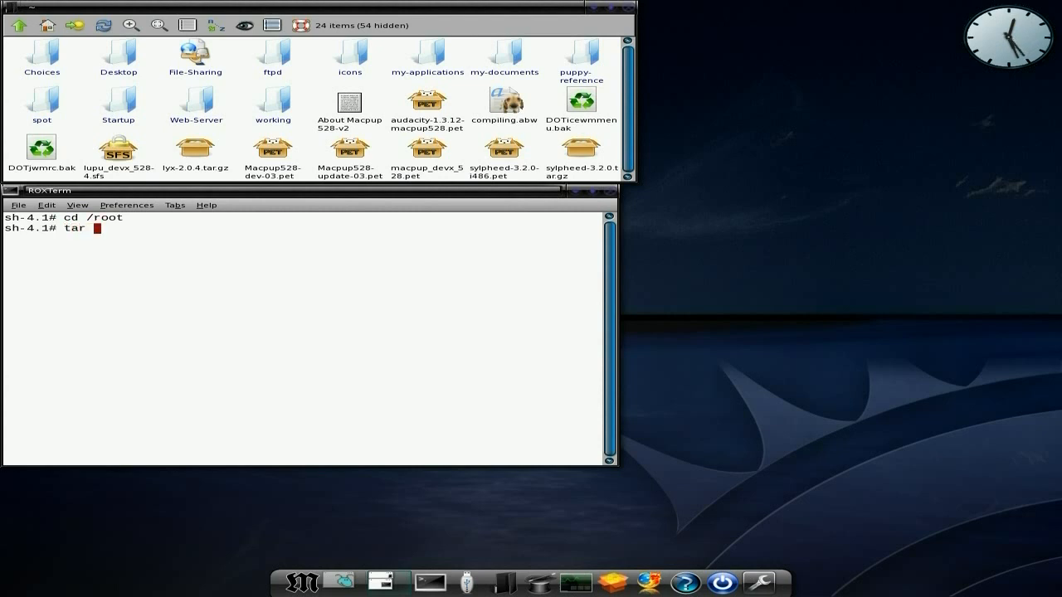